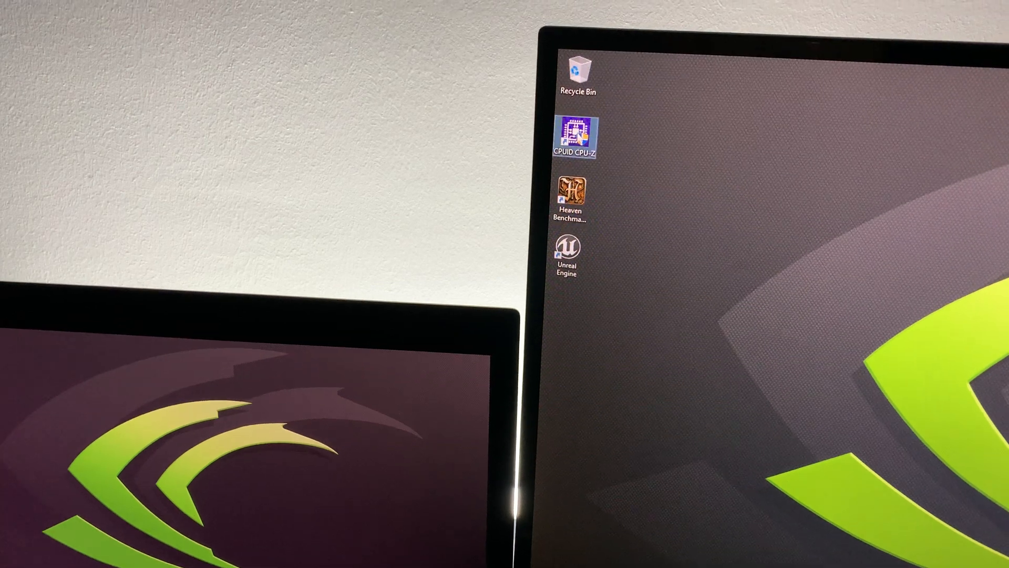
# Launch CPU-Z from the CPUID CPU-Z desktop shortcut.
pyautogui.doubleClick(576, 133)
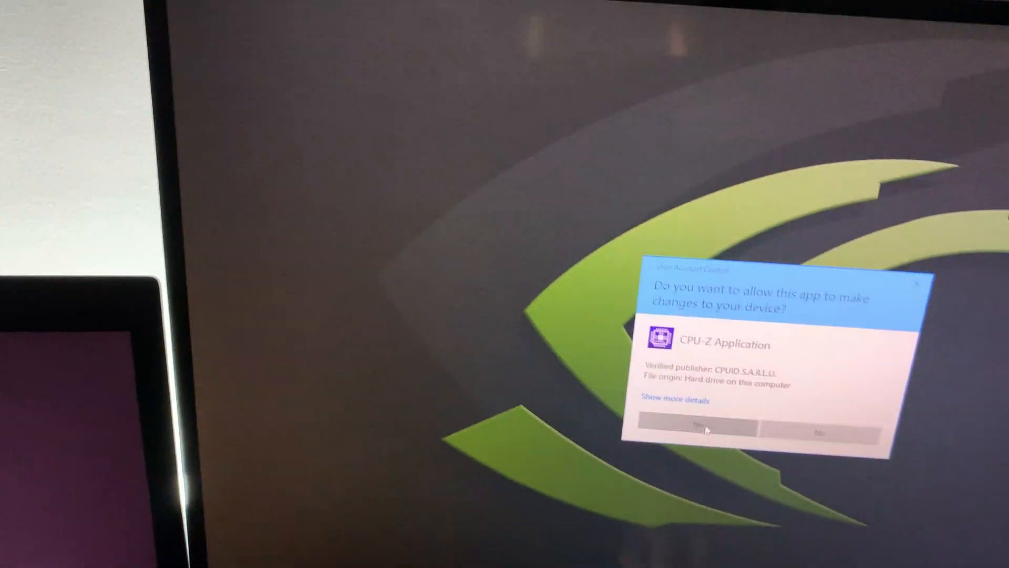
# Allow CPU-Z to run so it reports the Intel Xeon E-2286M with 8 cores and 16 threads.
pyautogui.click(693, 429)
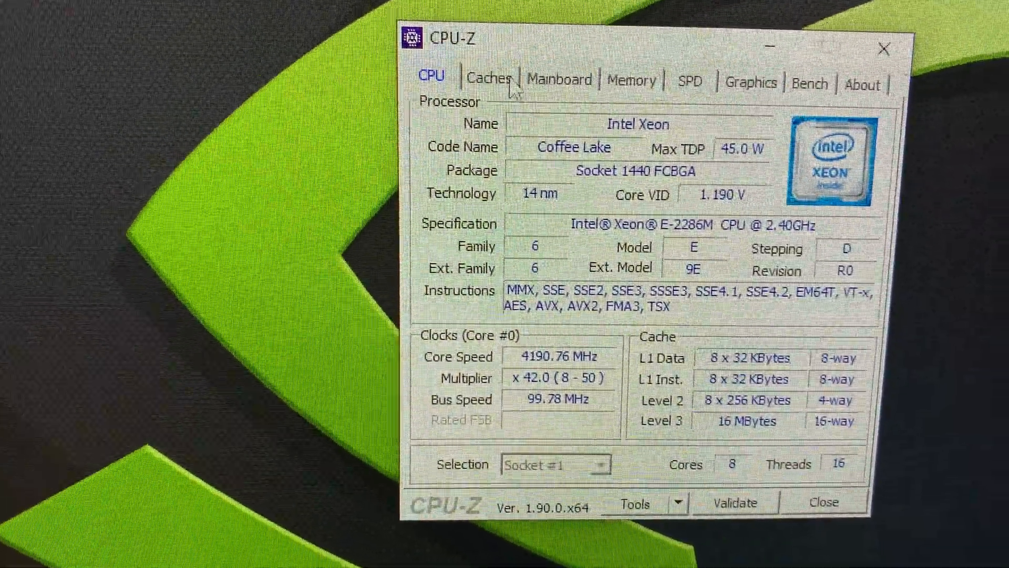
# View the processor cache details, then the mainboard information.
pyautogui.click(491, 79)
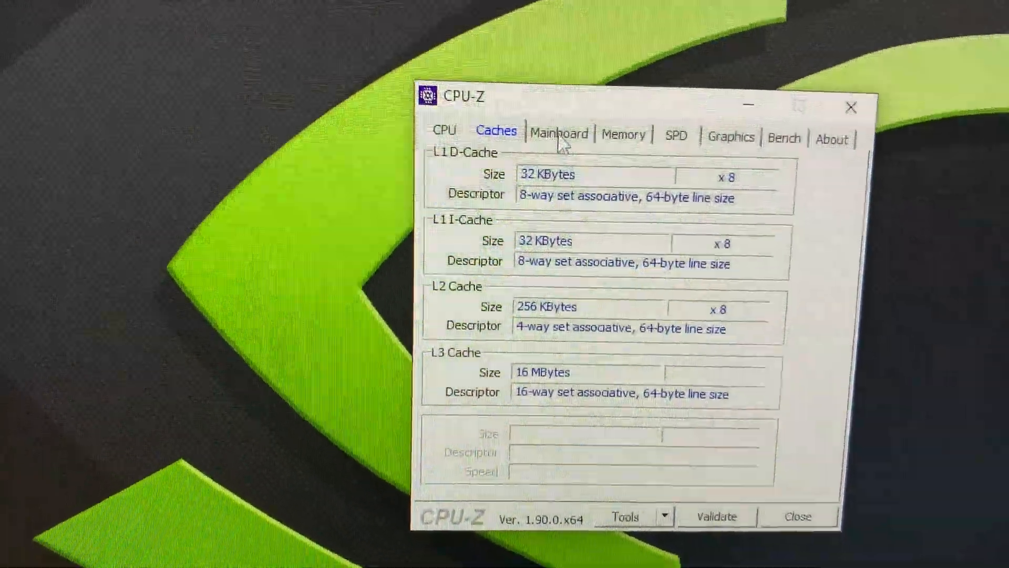
pyautogui.click(542, 117)
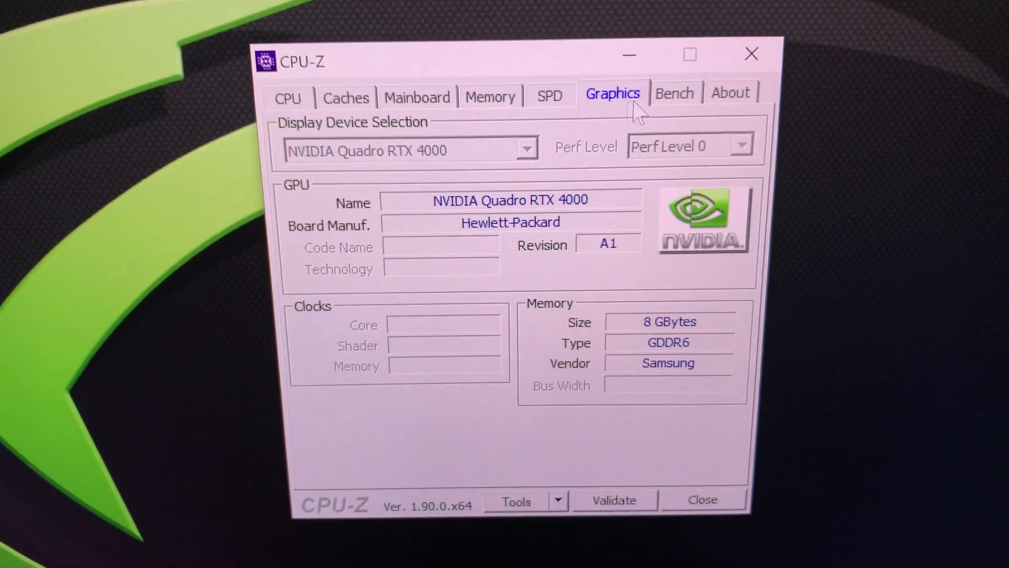
# Check the About page (version 1.90.0, Windows 10 Pro for Workstations), then return to CPU details.
pyautogui.click(731, 92)
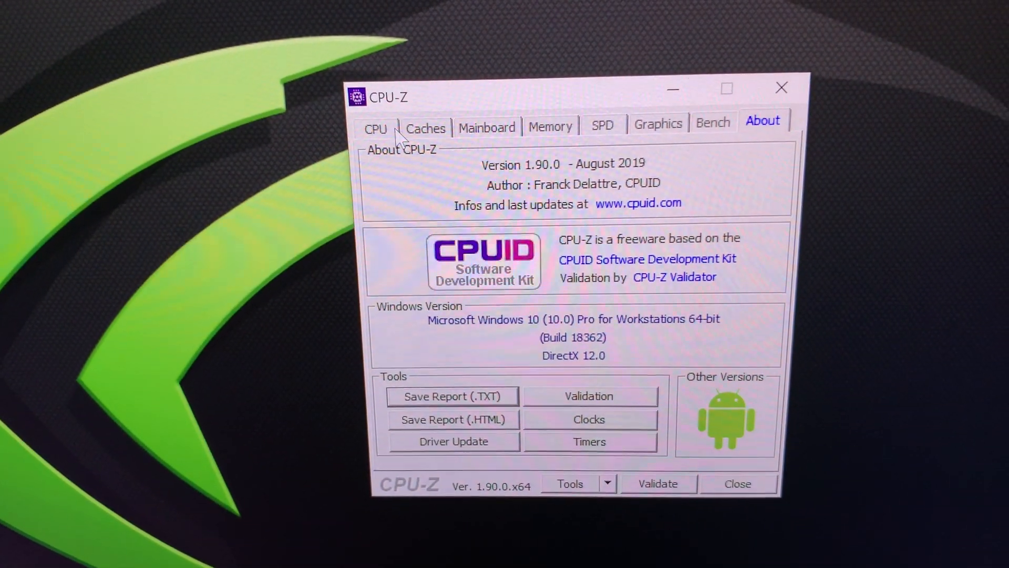
pyautogui.click(375, 129)
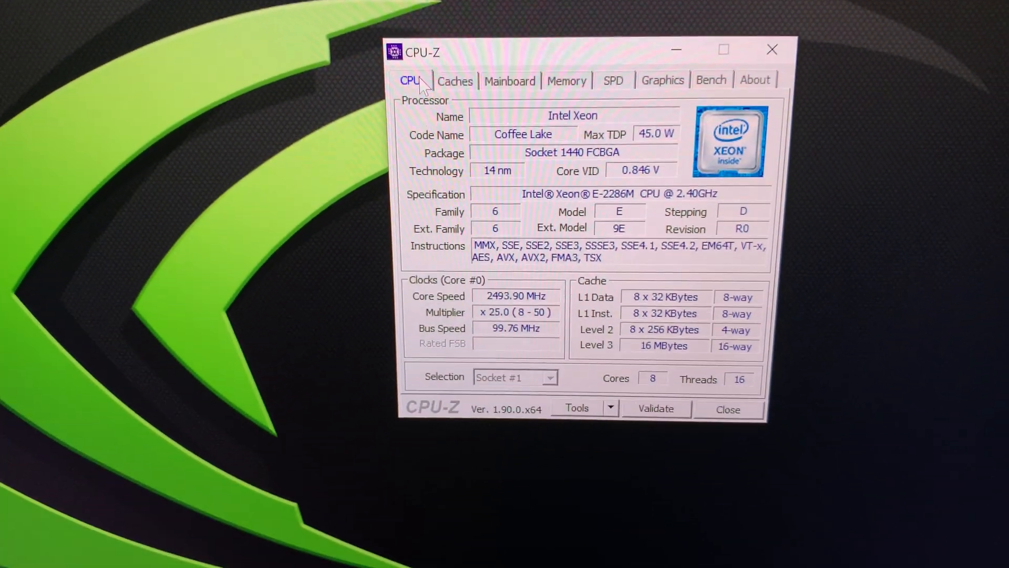